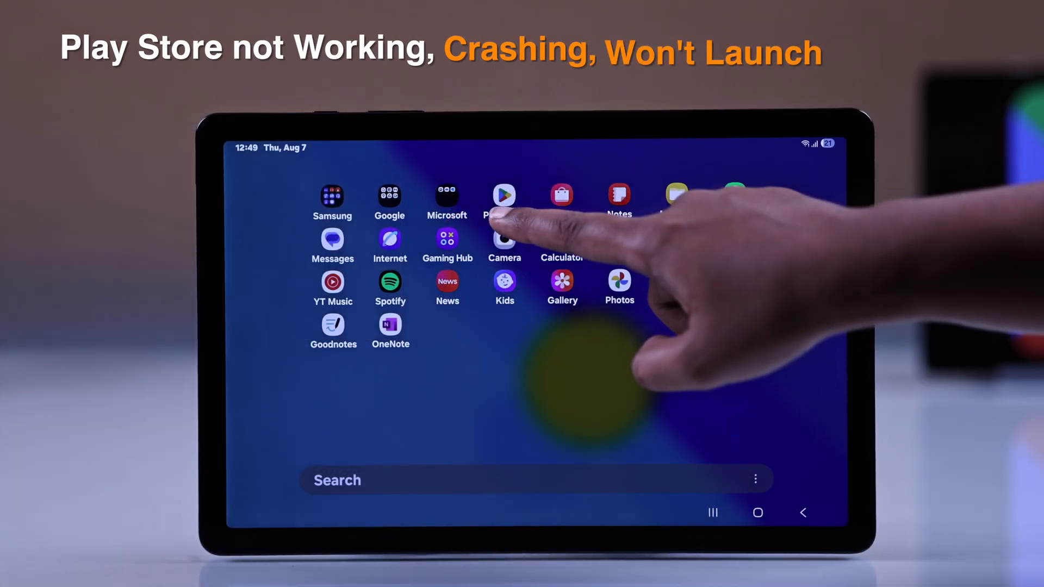
# Launch Google Play Store from the app drawer so its Games page loads
pyautogui.click(504, 195)
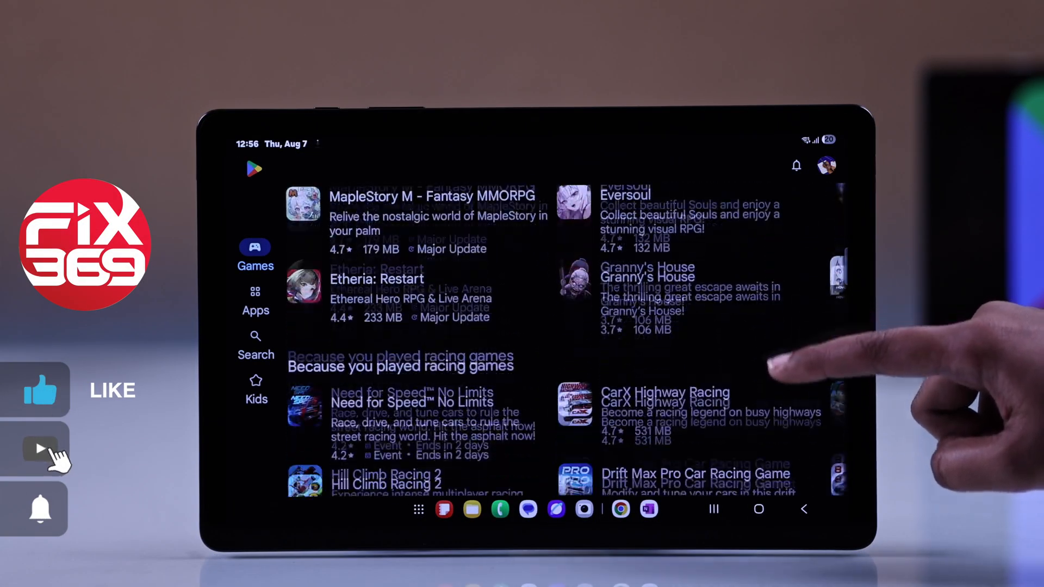
pyautogui.click(758, 509)
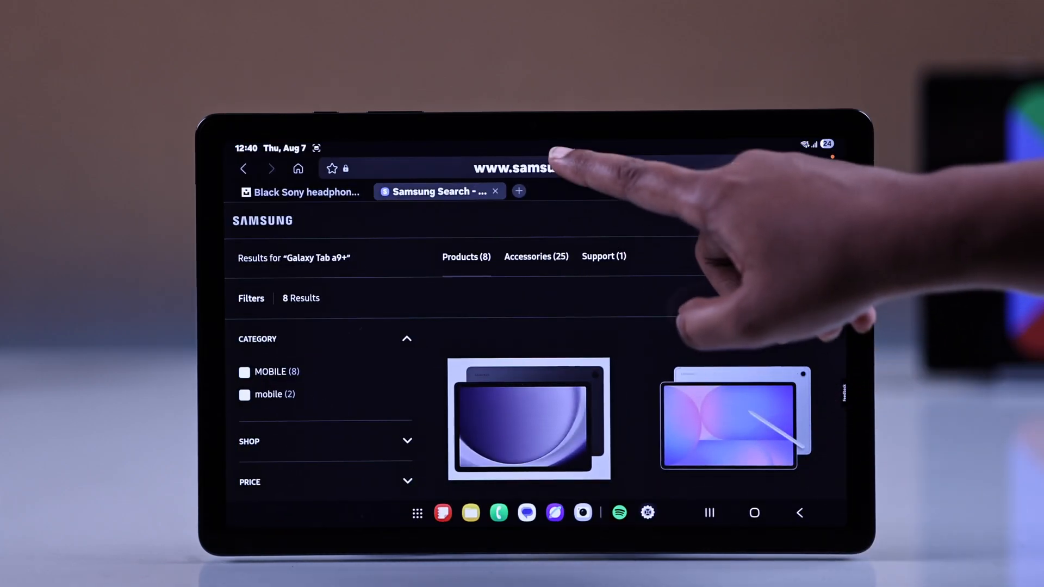
# Run a connection speed test by visiting fast.com in the browser
pyautogui.write('fast.com')
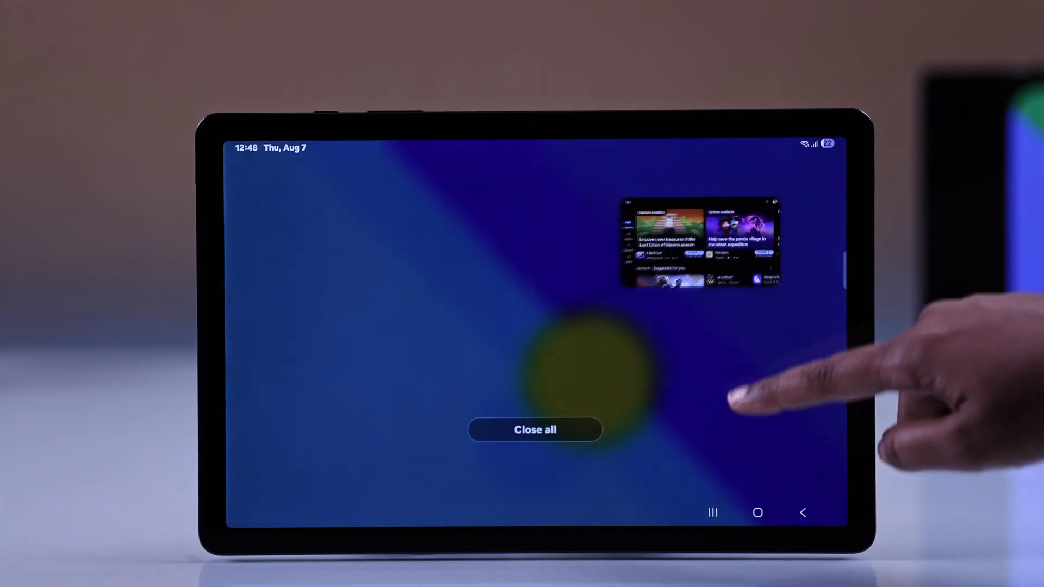
# Clear the recent apps and go to Google Play Store's app details in Settings
pyautogui.click(535, 429)
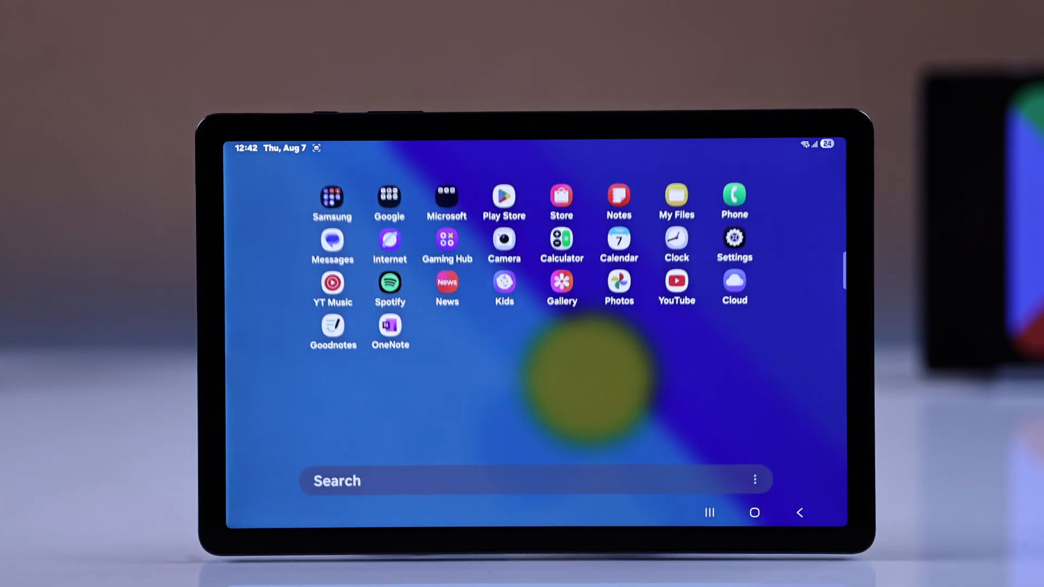
pyautogui.click(734, 245)
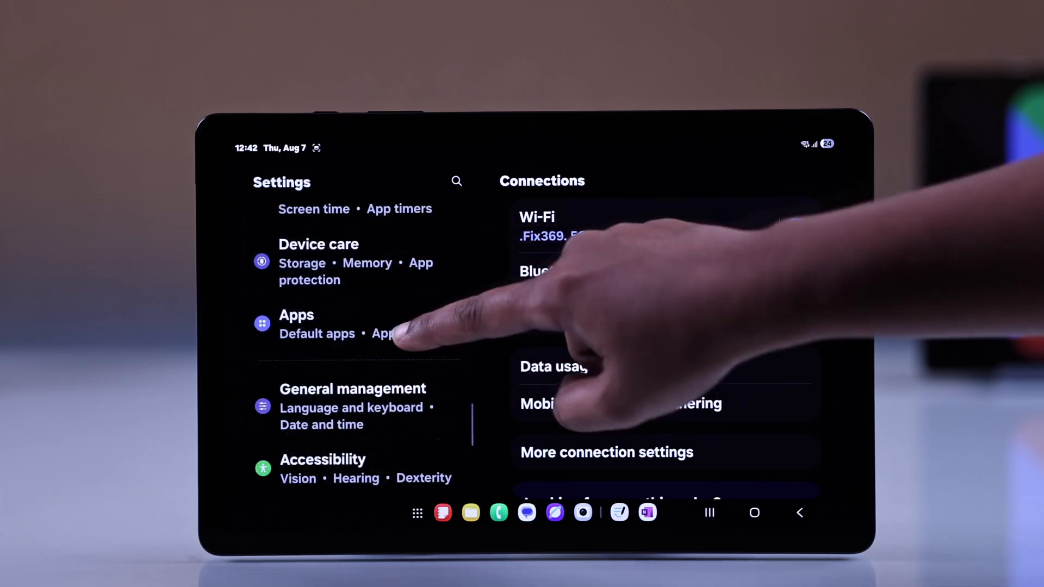
pyautogui.click(319, 324)
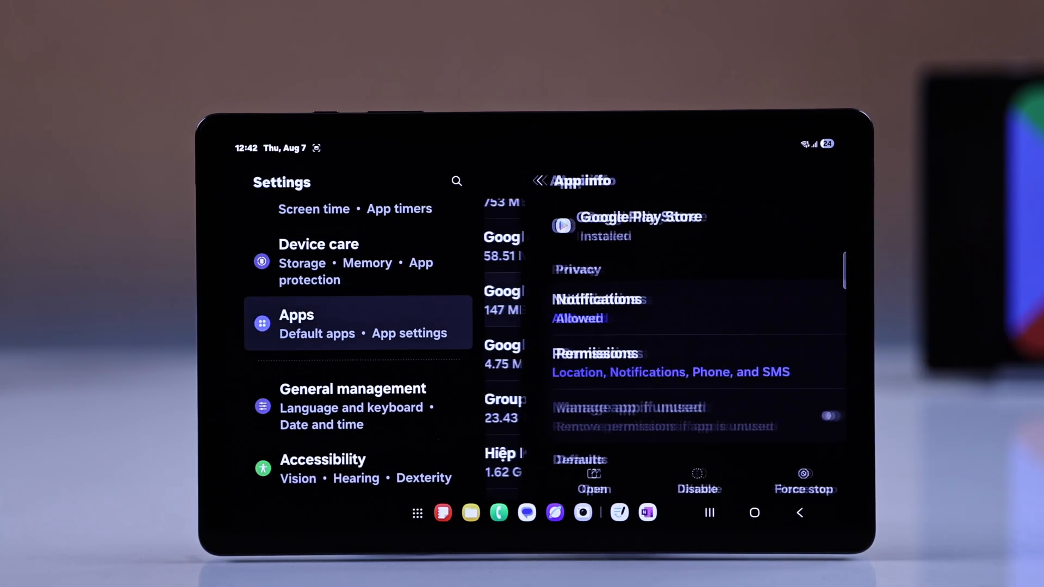
# Force stop Google Play Store and confirm the stop
pyautogui.click(804, 483)
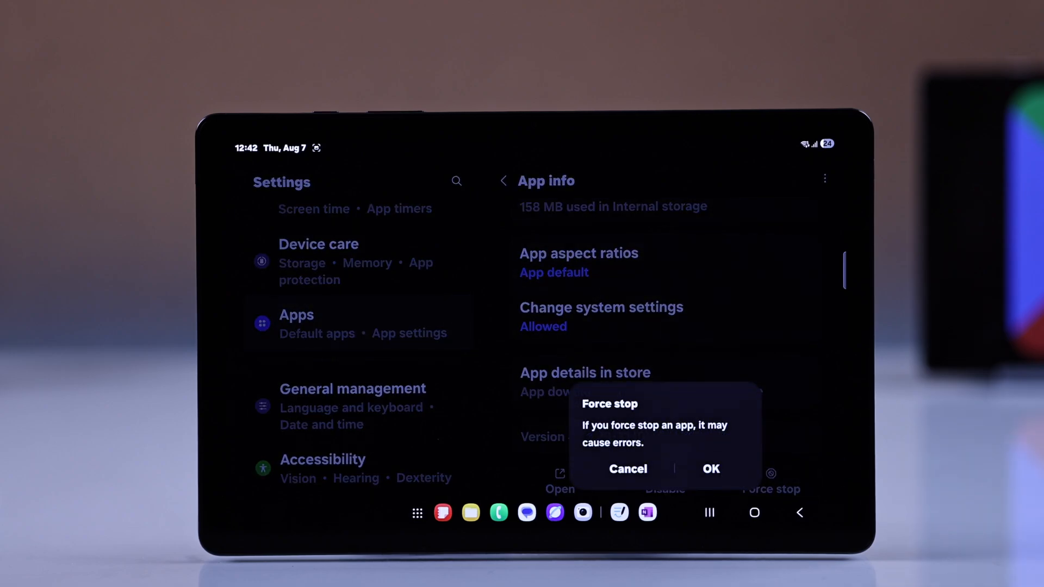
pyautogui.click(626, 468)
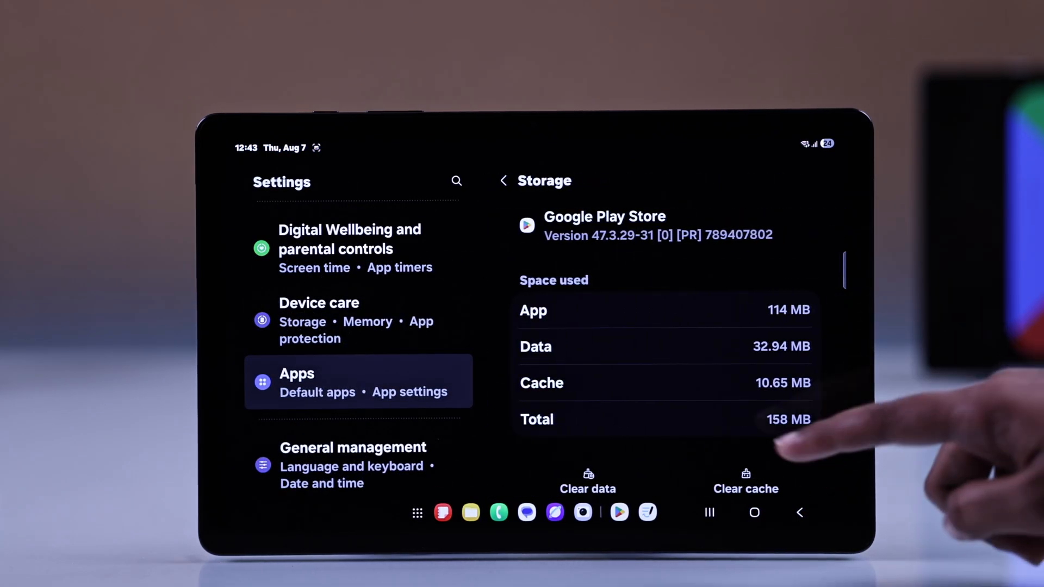
# Clear Google Play Store's 10.65 MB cache so it shows 0 B
pyautogui.click(745, 479)
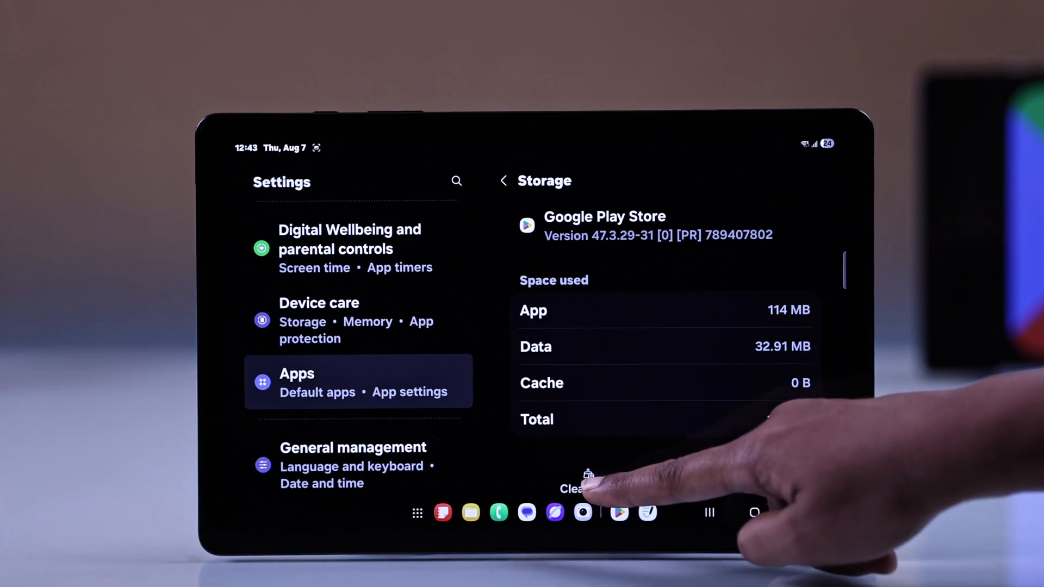
pyautogui.click(588, 488)
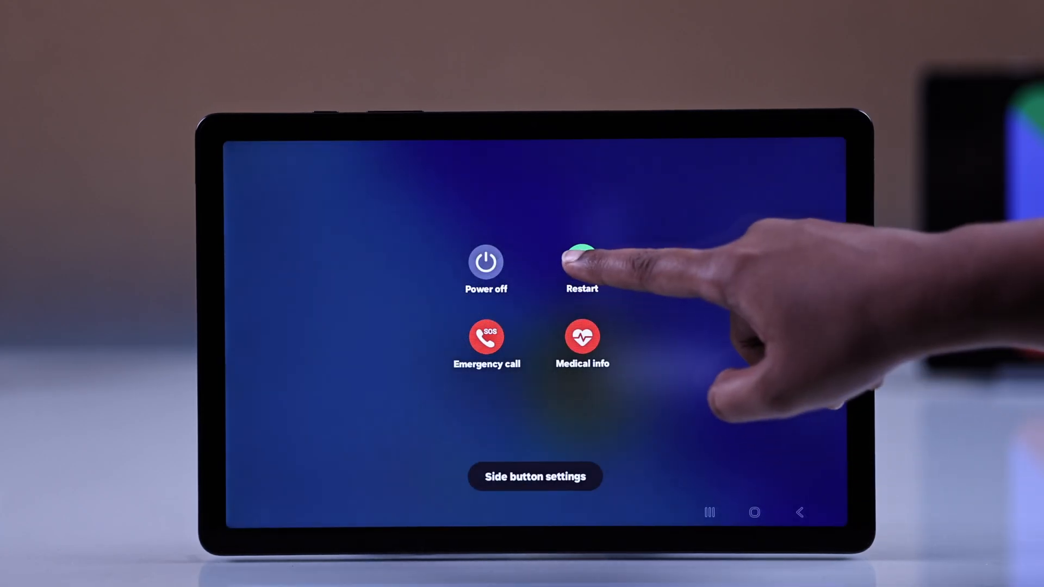
# Restart the tablet from the power menu
pyautogui.click(580, 260)
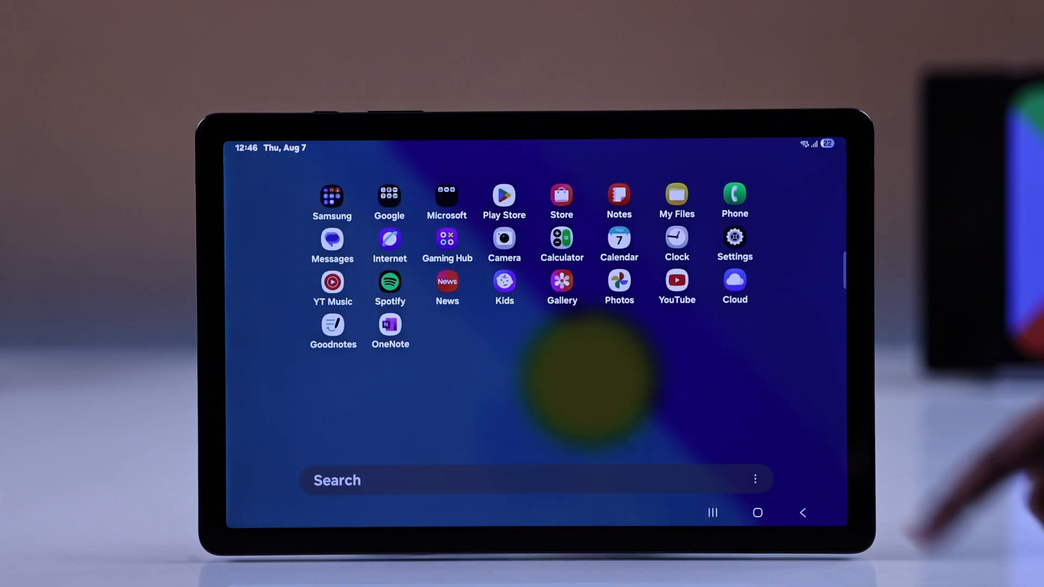
# Check free storage under Settings > Device care > Storage
pyautogui.click(734, 238)
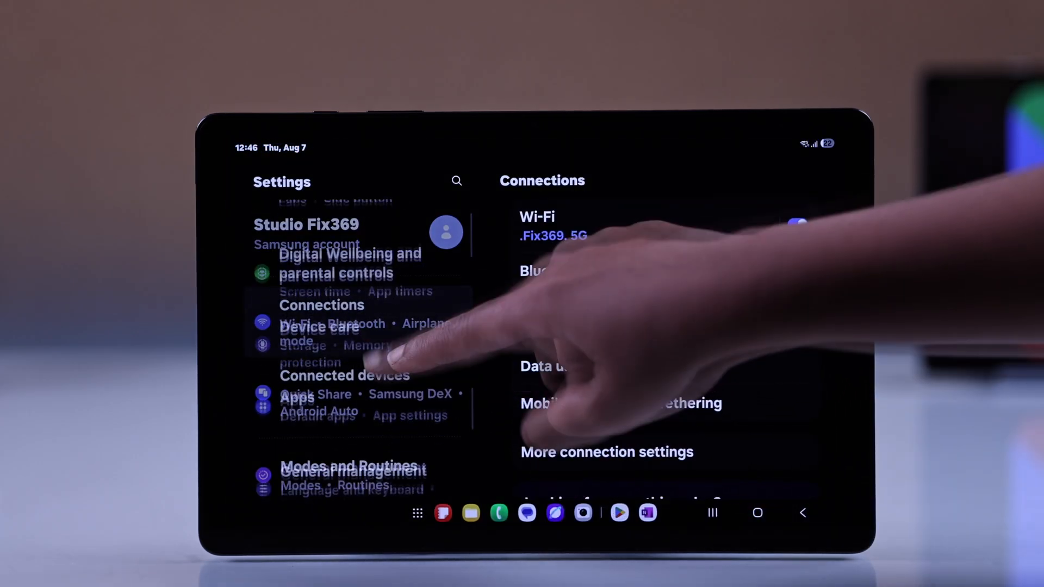
pyautogui.click(318, 333)
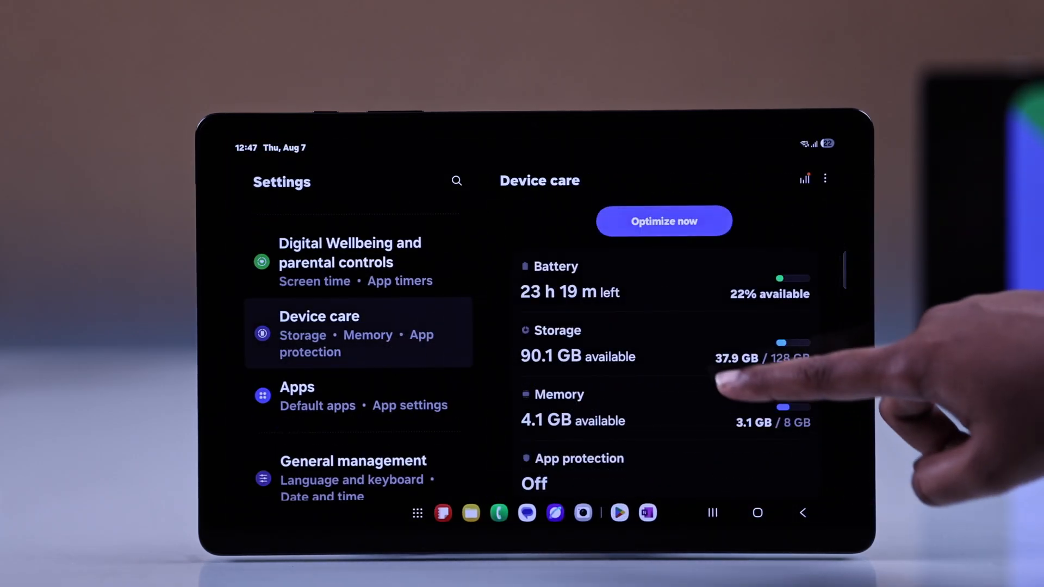
pyautogui.click(557, 343)
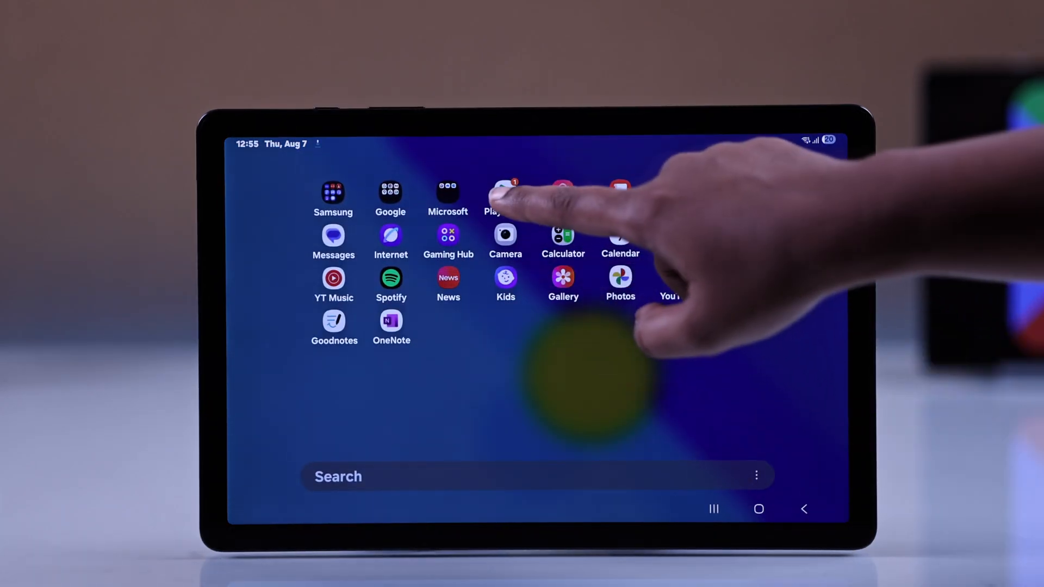
# Reopen Google Play Store so its Games page loads again
pyautogui.click(495, 194)
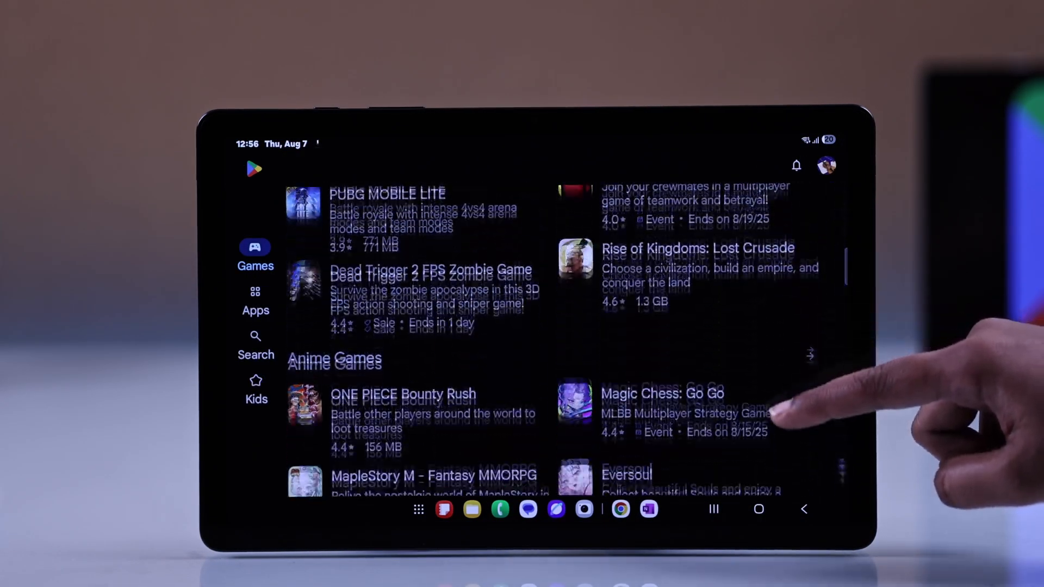